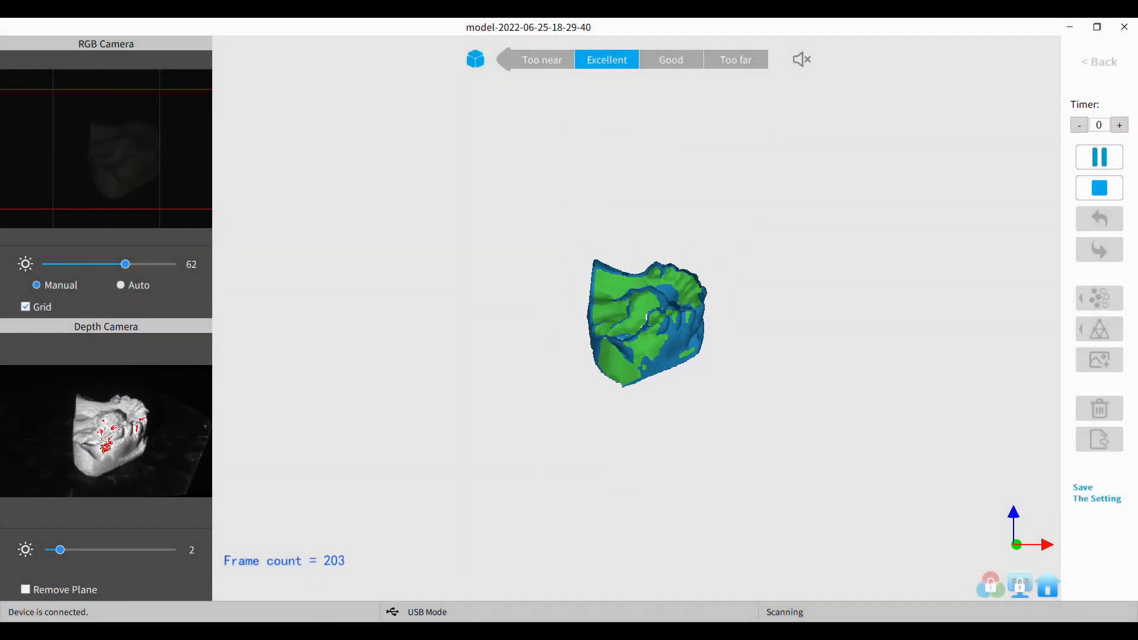
Pause the running Revo Scan capture, keeping the partial dental point cloud loaded.
left_click(1099, 156)
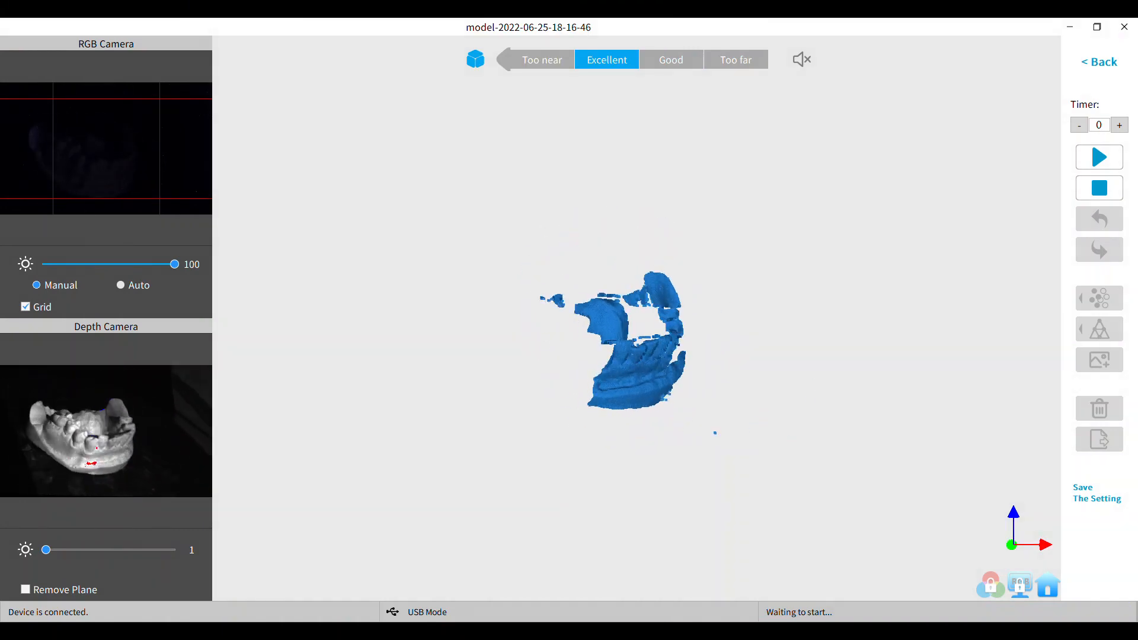
Resume, then stop the scan to fuse the dental mesh, and start a fresh scan.
left_click(1099, 156)
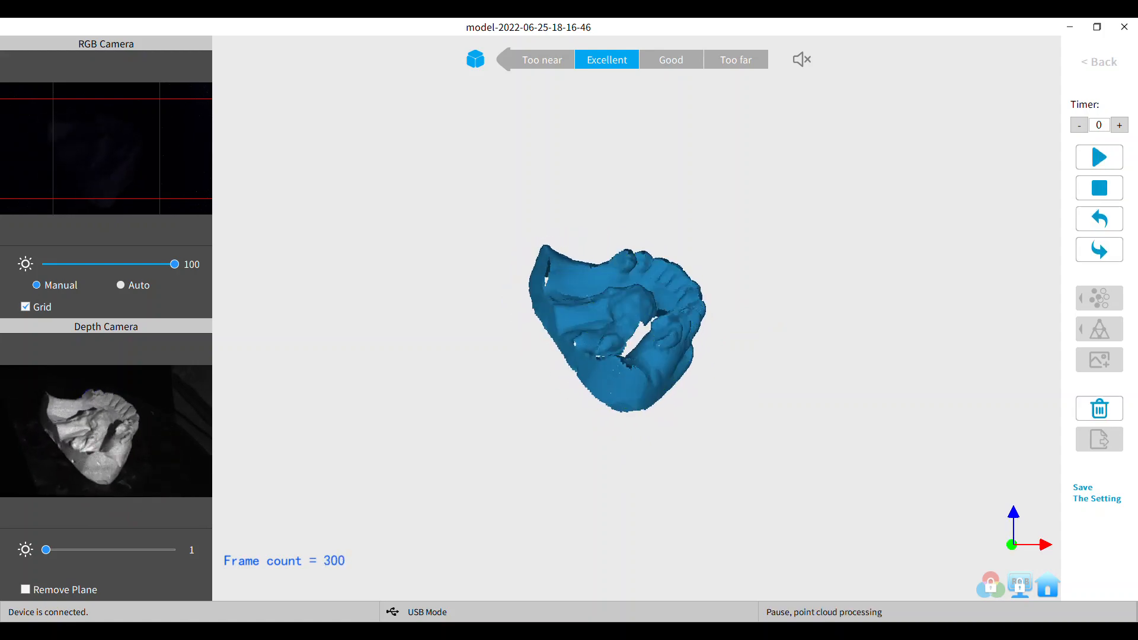
left_click(1098, 157)
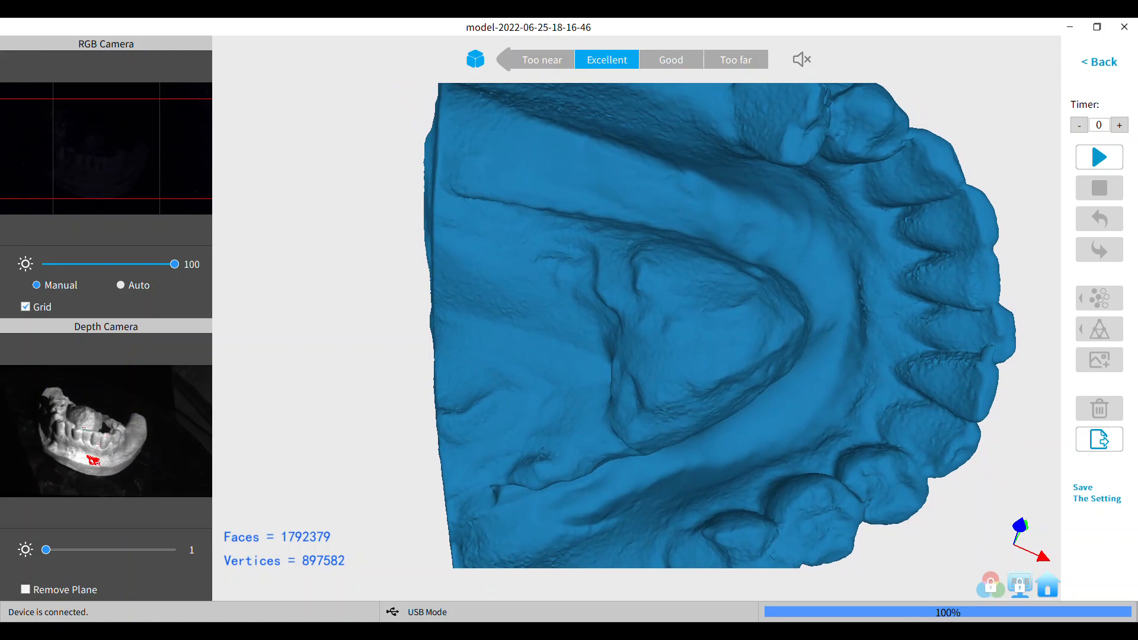
left_click(1098, 156)
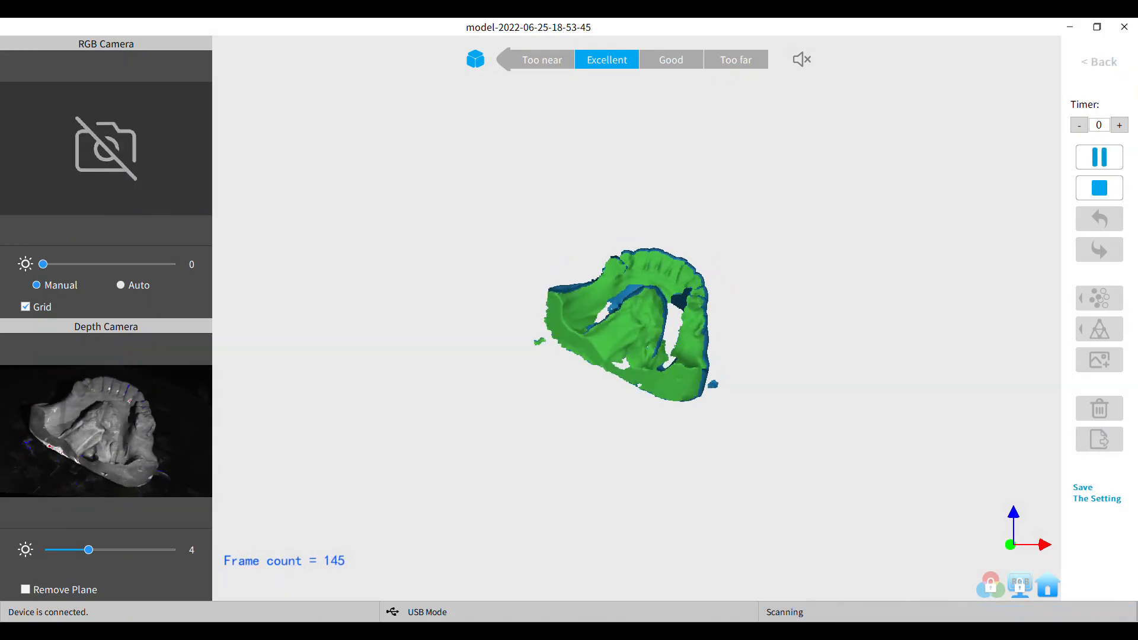
Continue the new capture of the dental plaster model.
left_click(1098, 188)
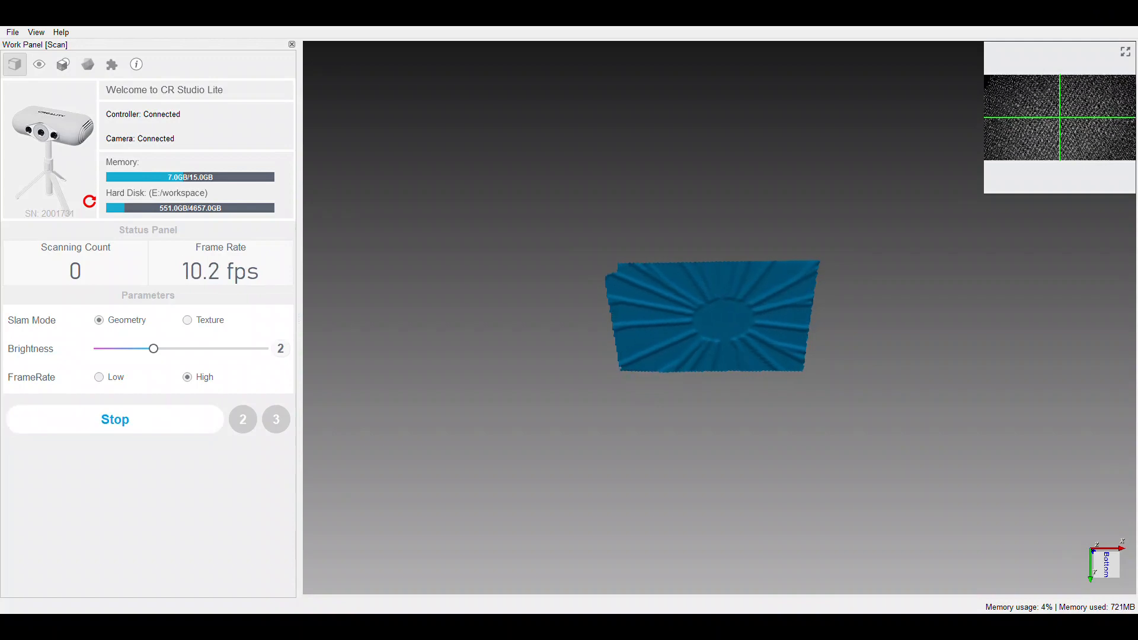
Restart the CR Studio Lite preview and detect the dental model on the turntable.
left_click(114, 419)
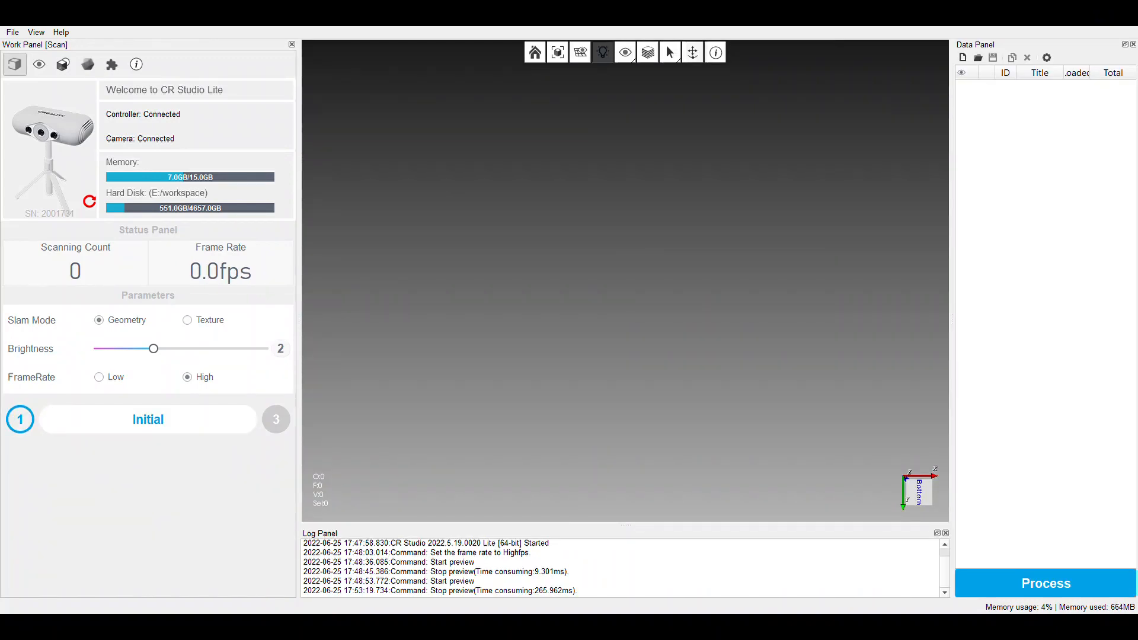
left_click(148, 419)
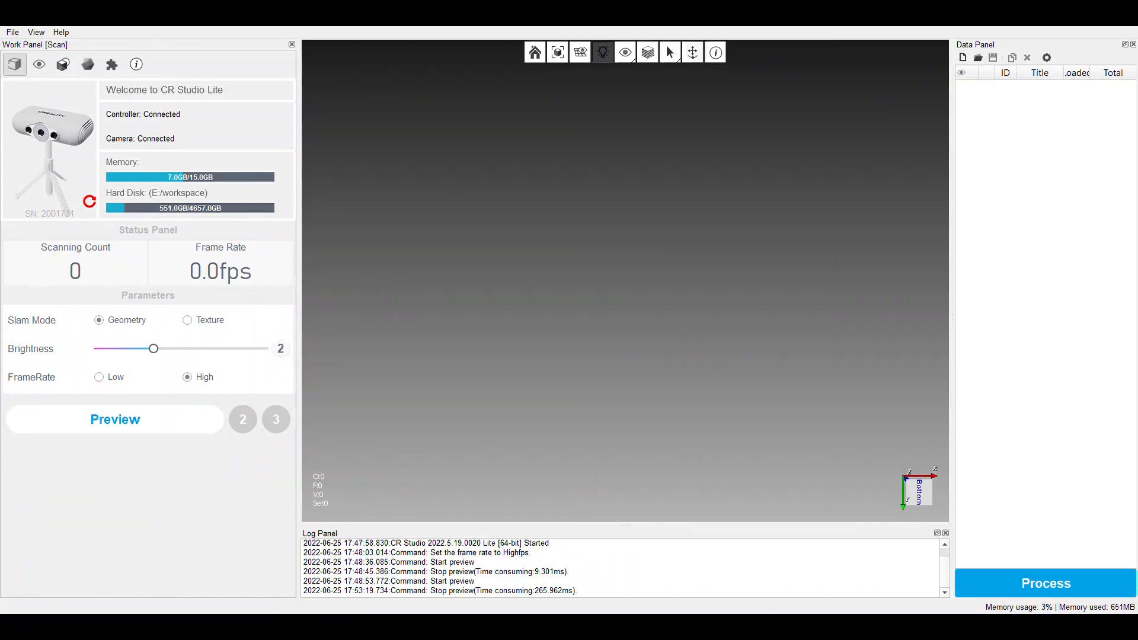
left_click(114, 419)
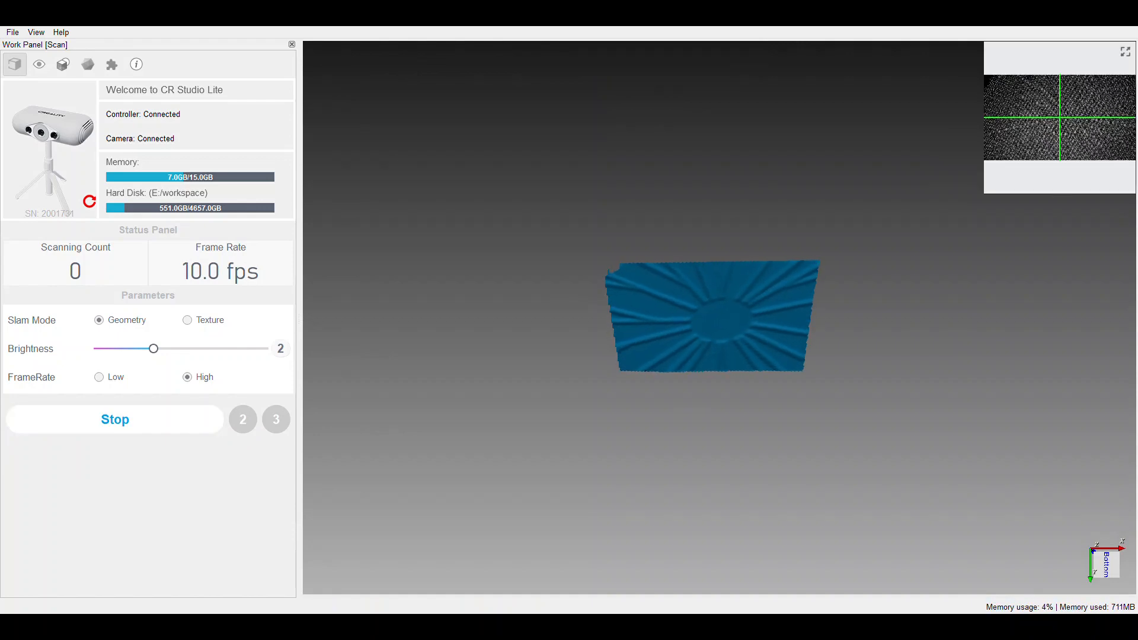
left_click(113, 419)
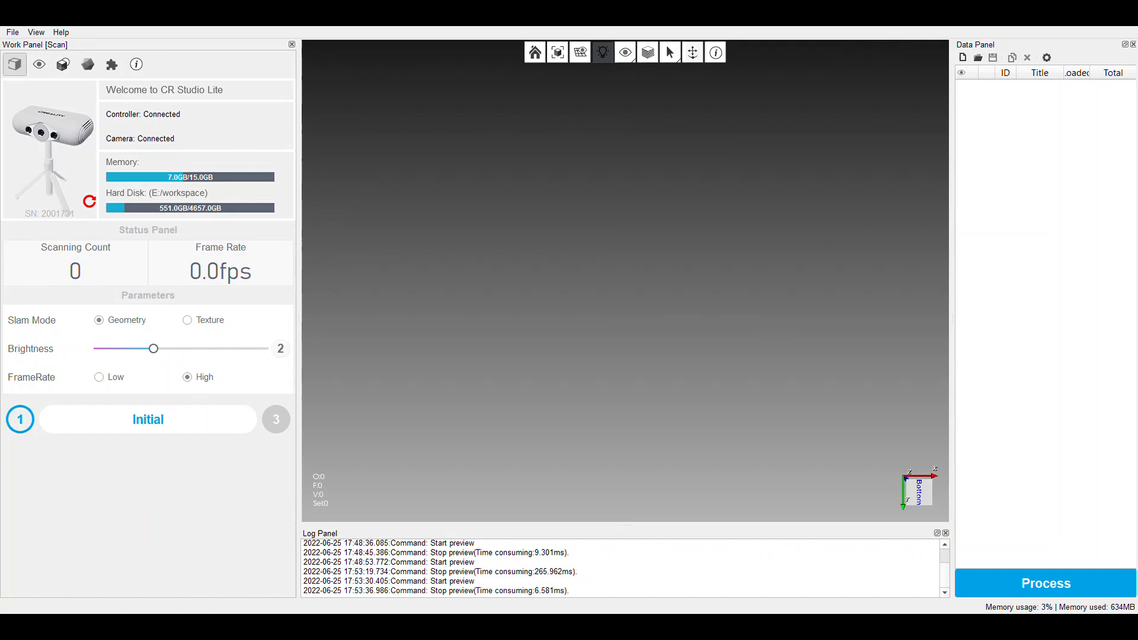
left_click(148, 420)
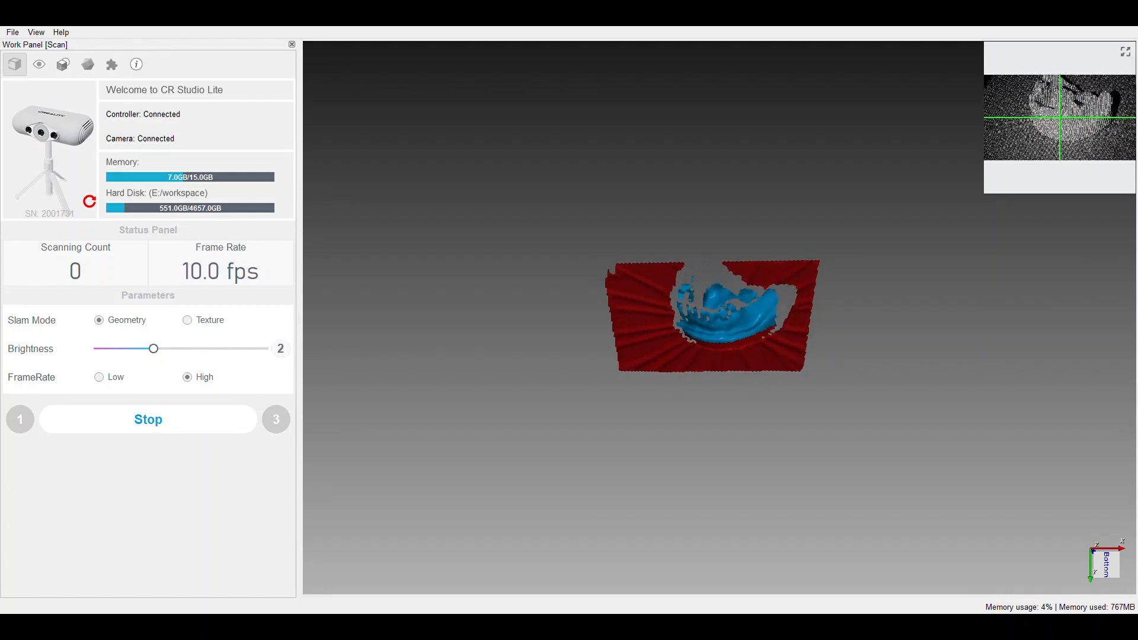
left_click(148, 419)
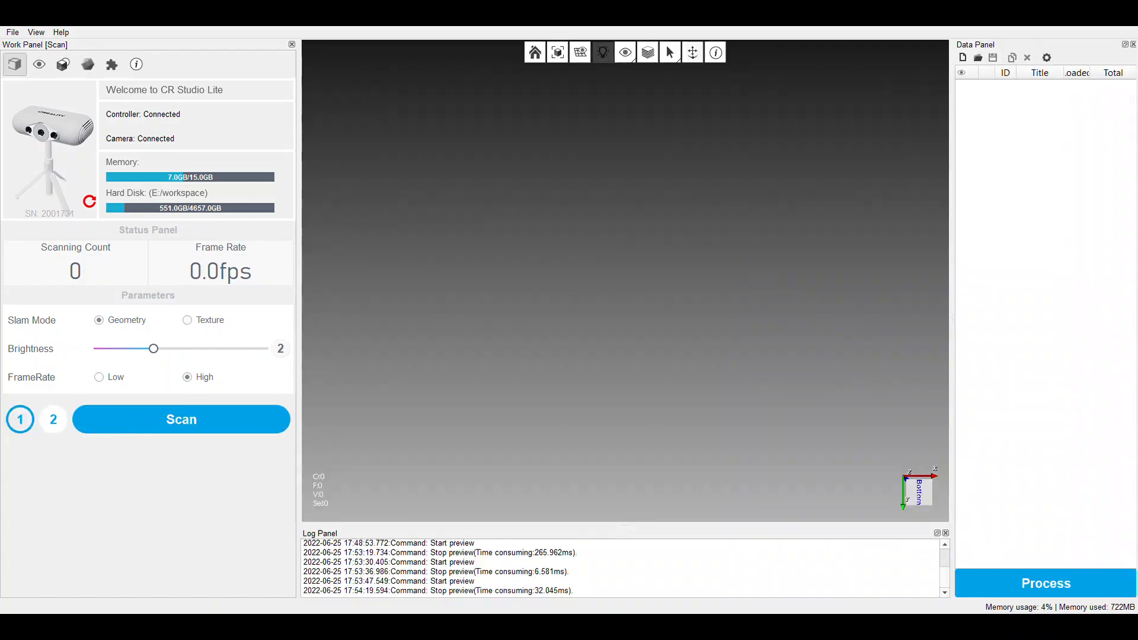
Capture 322 frames of the dental model and fuse them into the Fusion_0 mesh.
left_click(181, 419)
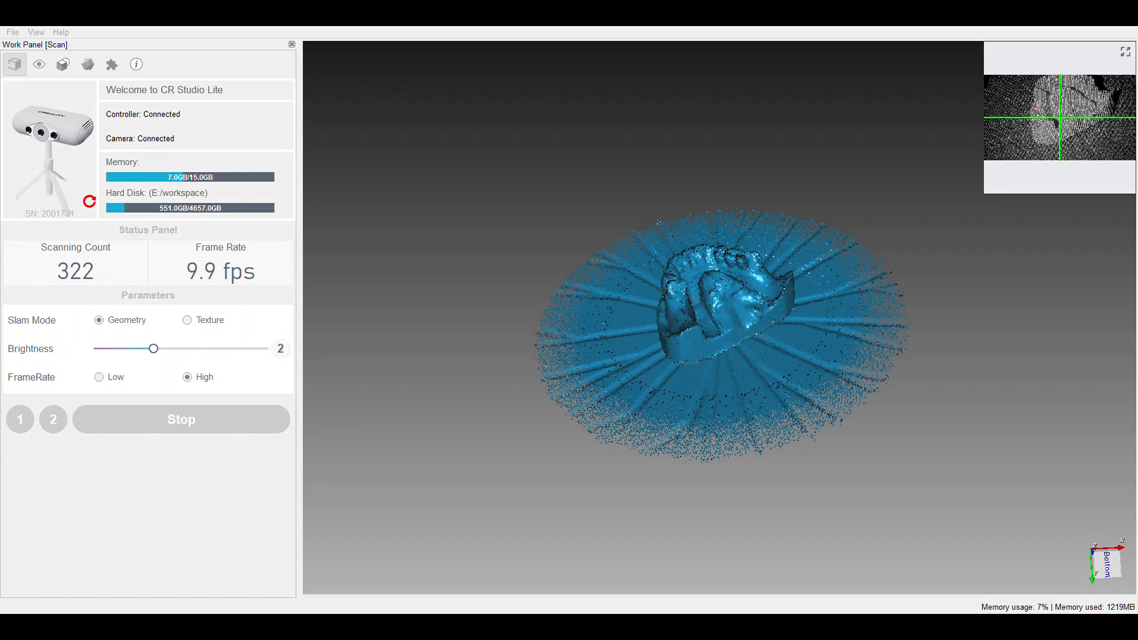
left_click(181, 419)
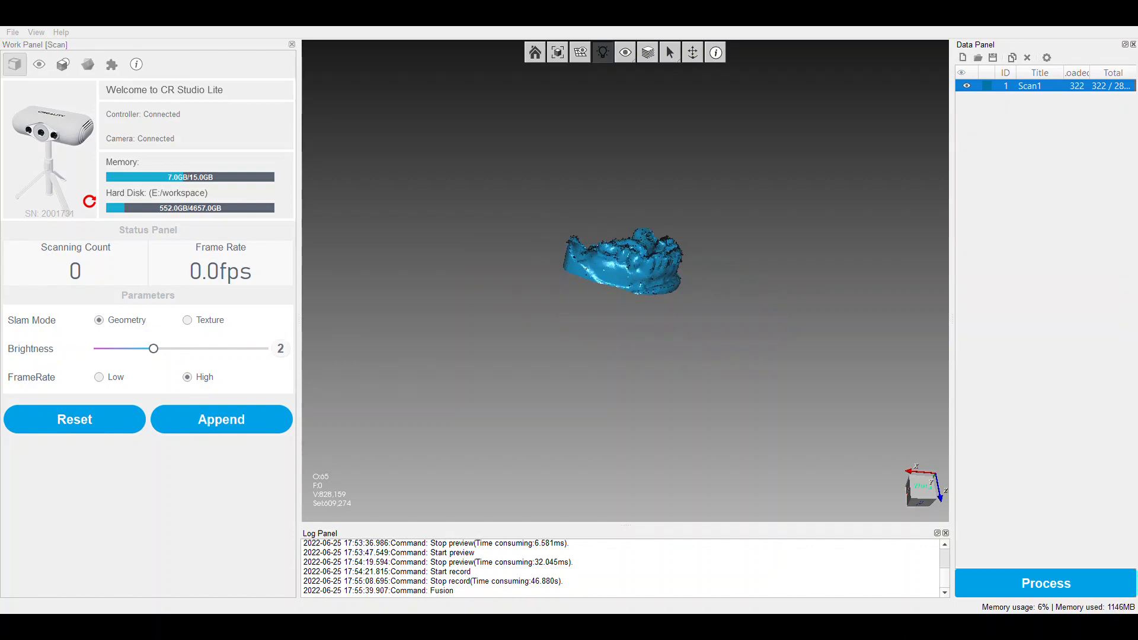
left_click(1045, 583)
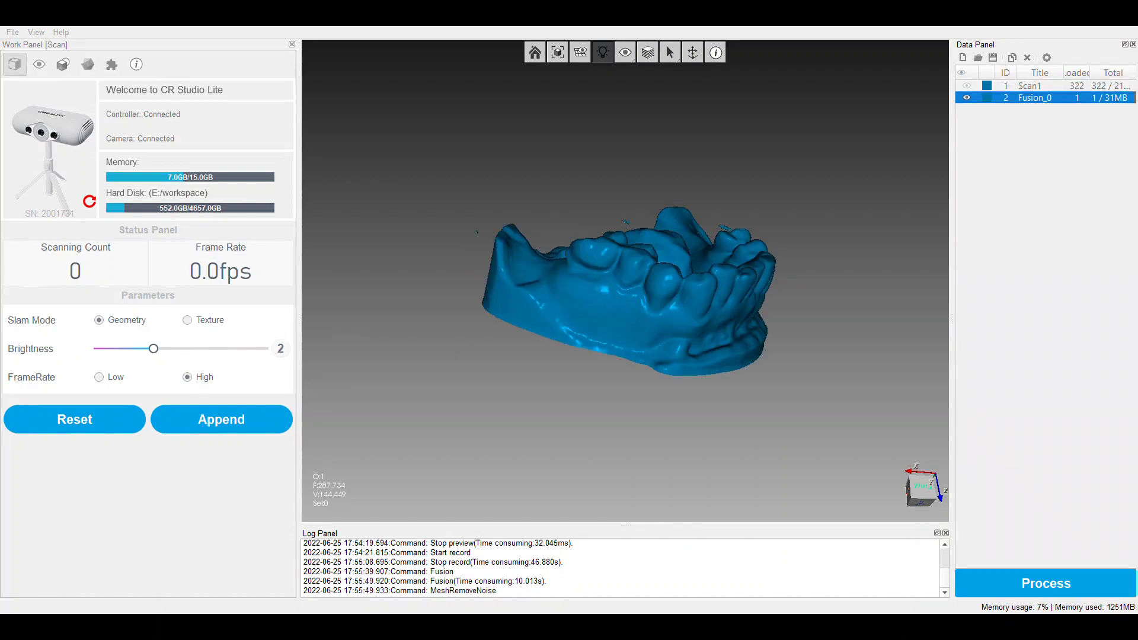